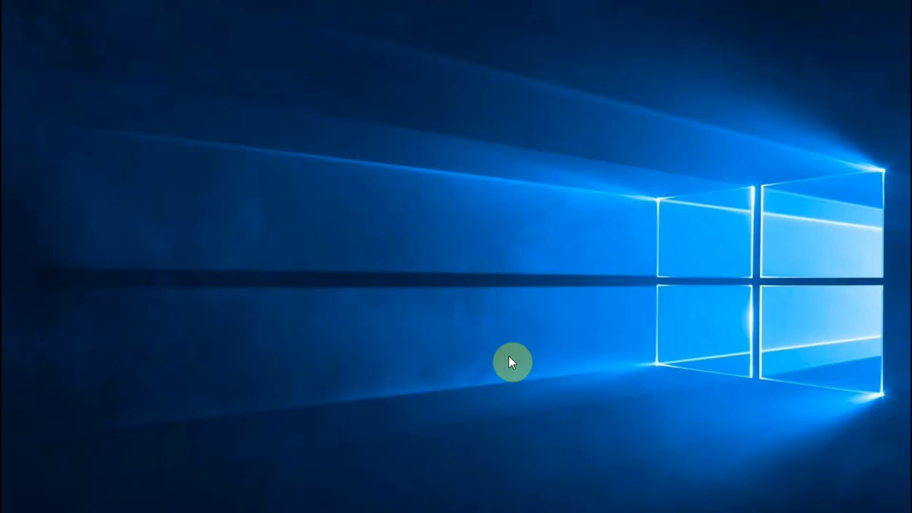
mouse_move(522, 465)
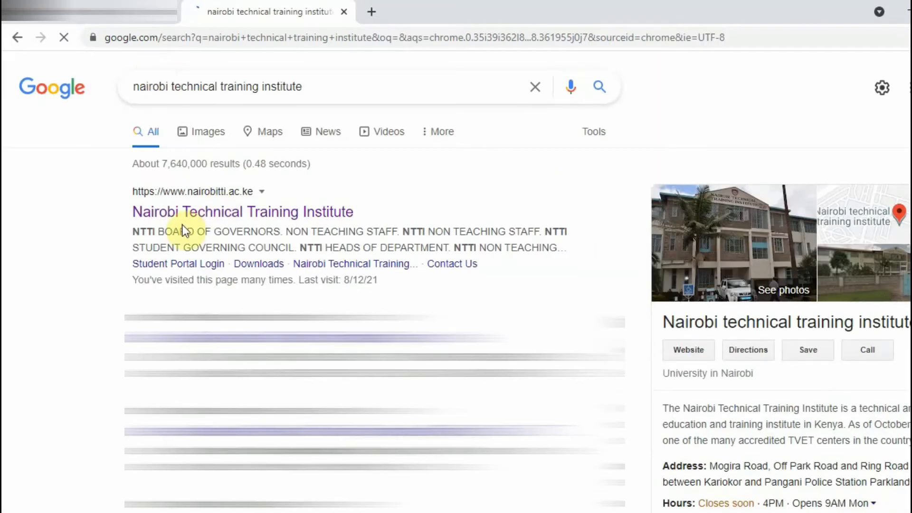
Open the Nairobi Technical Training Institute search result at nairobitti.ac.ke
click(242, 212)
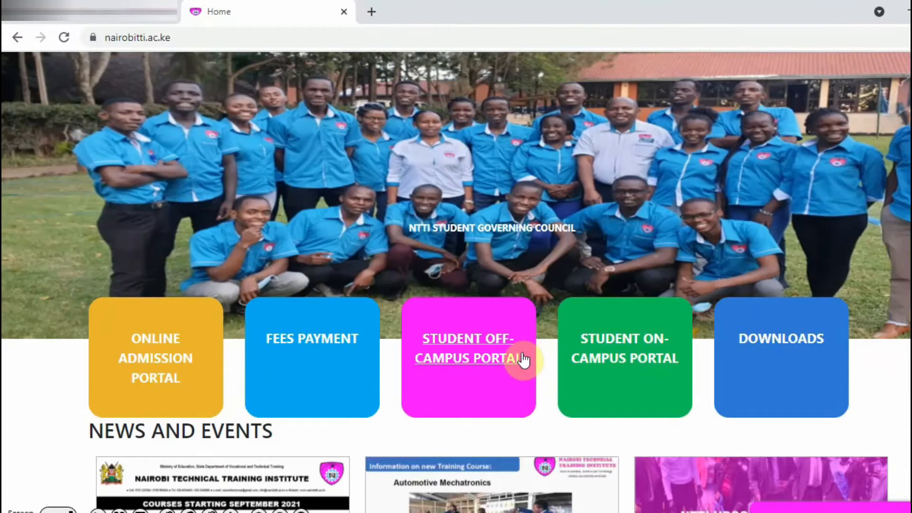
mouse_move(626, 356)
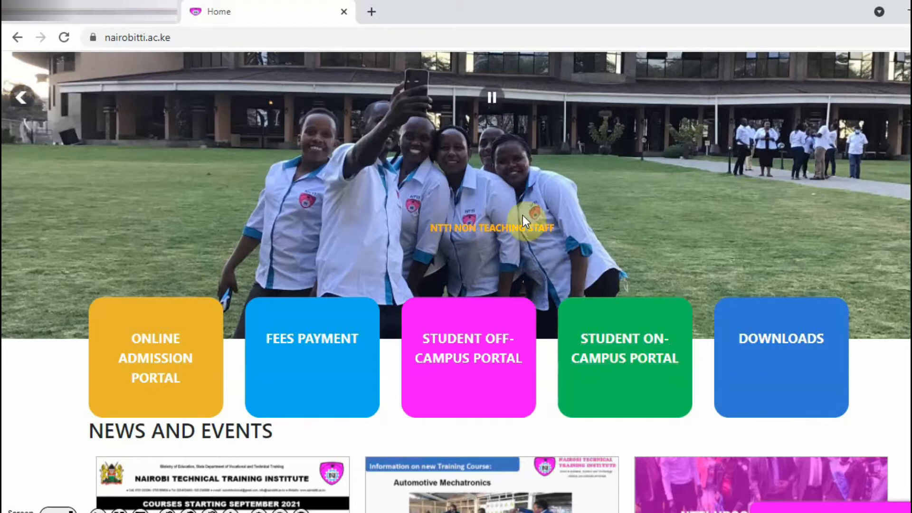
mouse_move(458, 217)
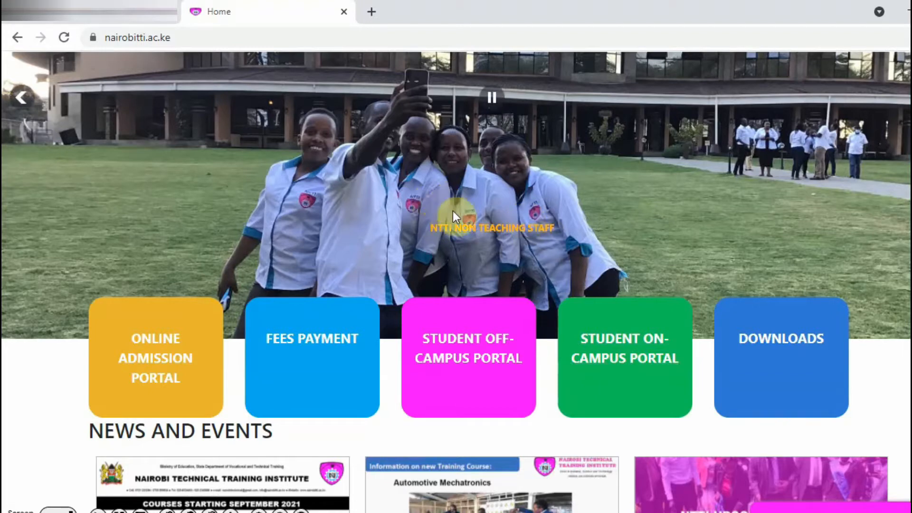
mouse_move(491, 276)
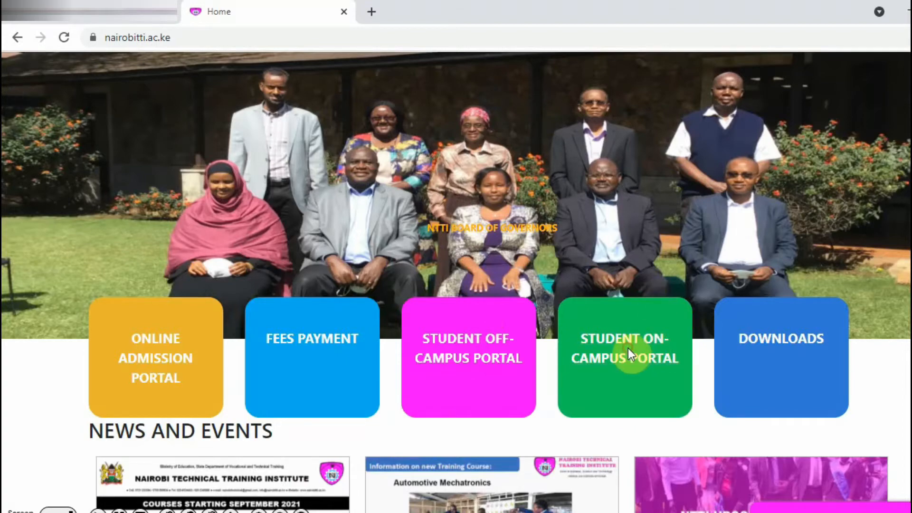
Open the Student On-Campus Portal tile to reach its login page
click(625, 359)
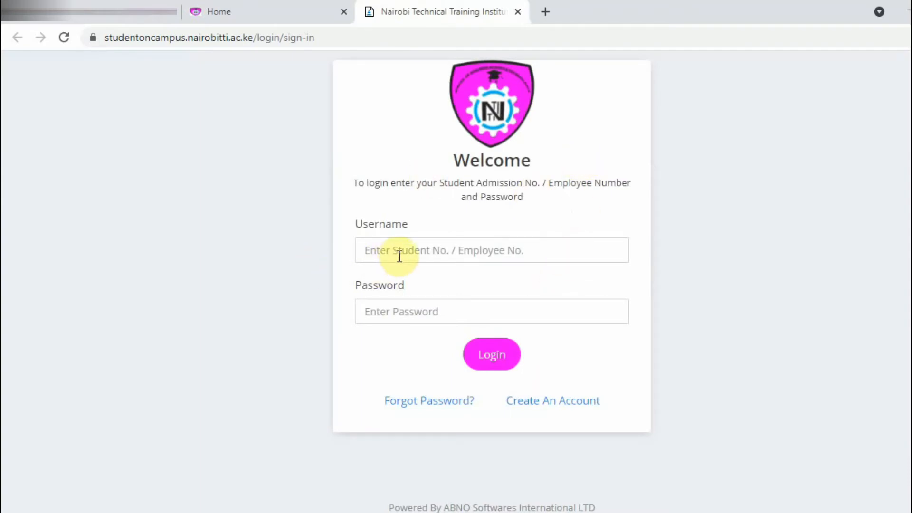
mouse_move(400, 251)
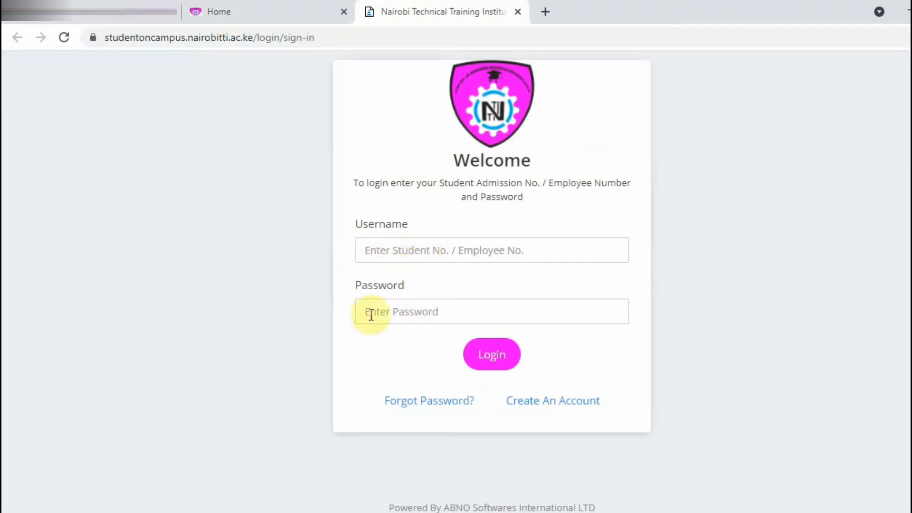
mouse_move(525, 325)
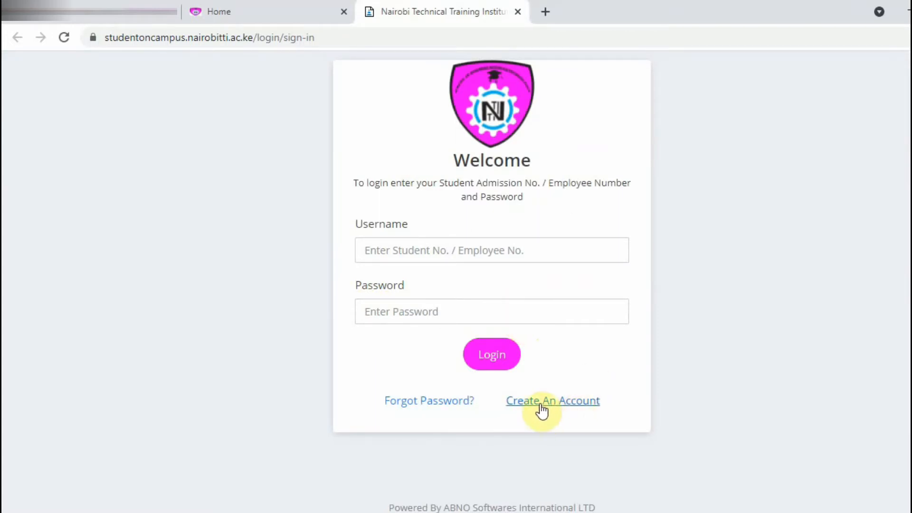
click(553, 400)
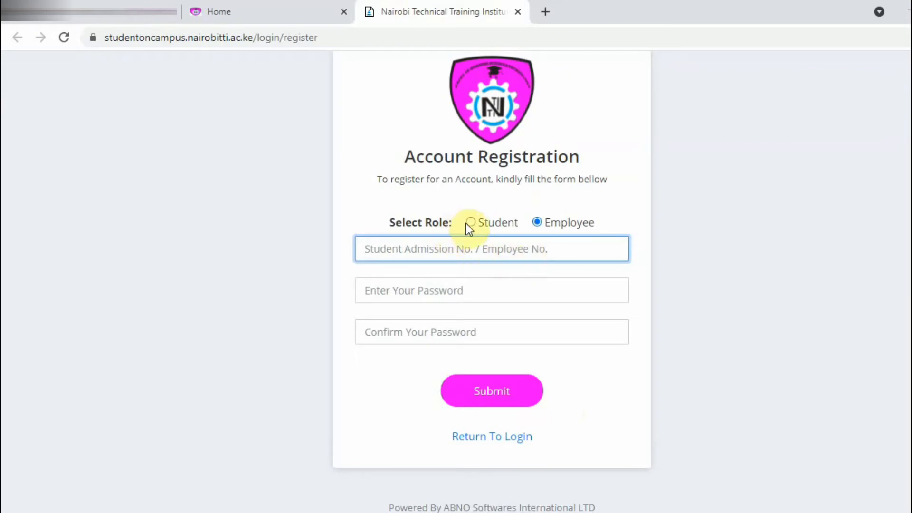
click(470, 222)
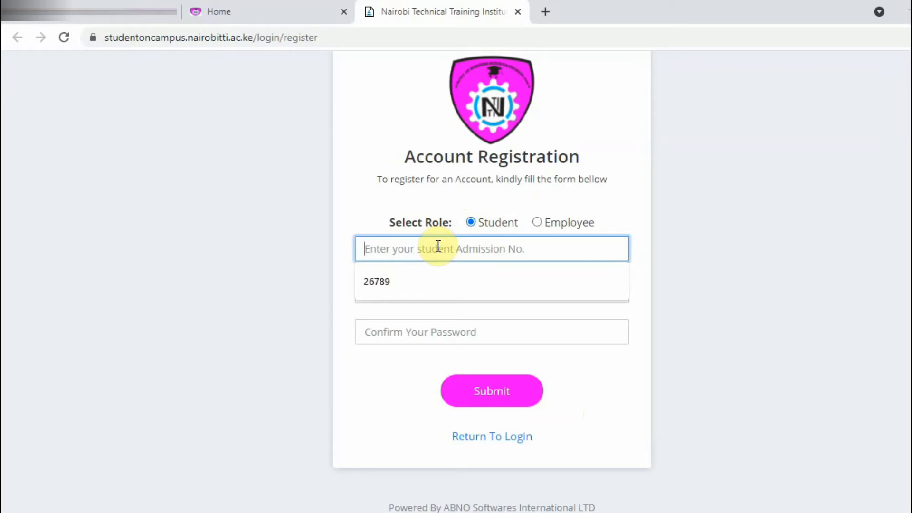
text(26)
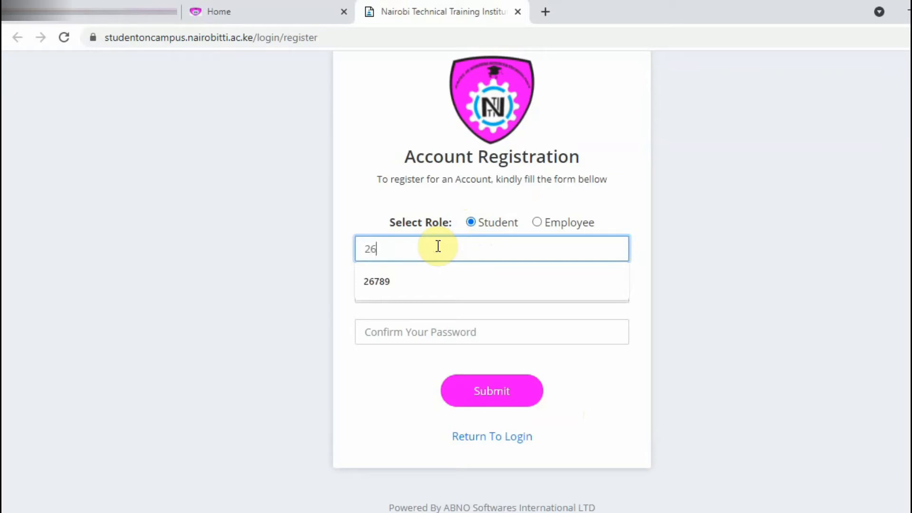
click(377, 281)
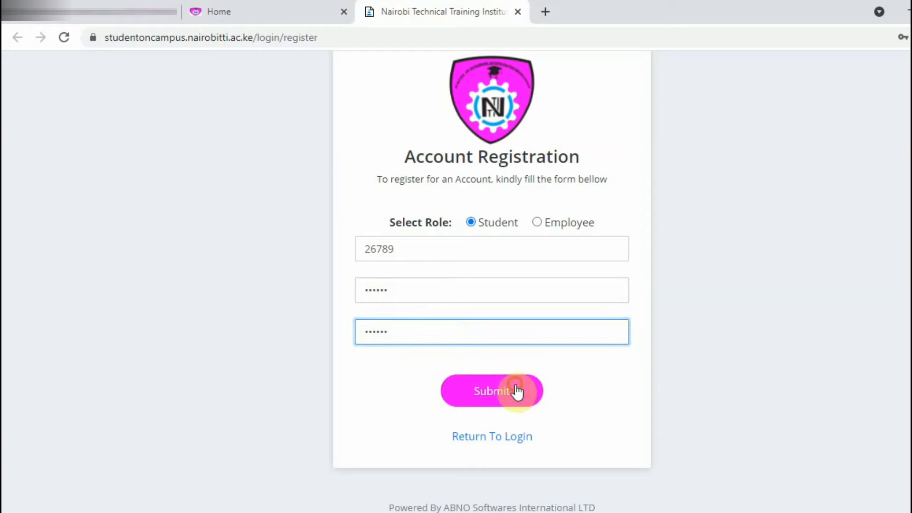
click(508, 395)
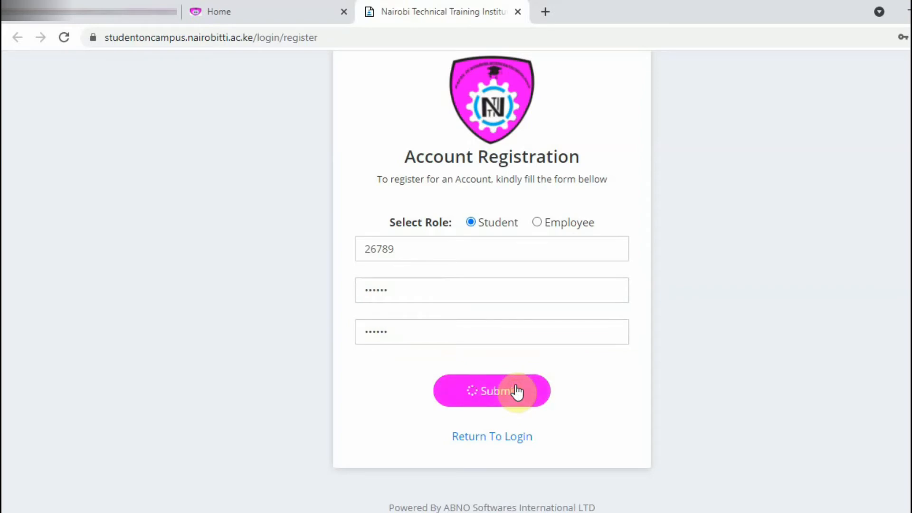
click(492, 391)
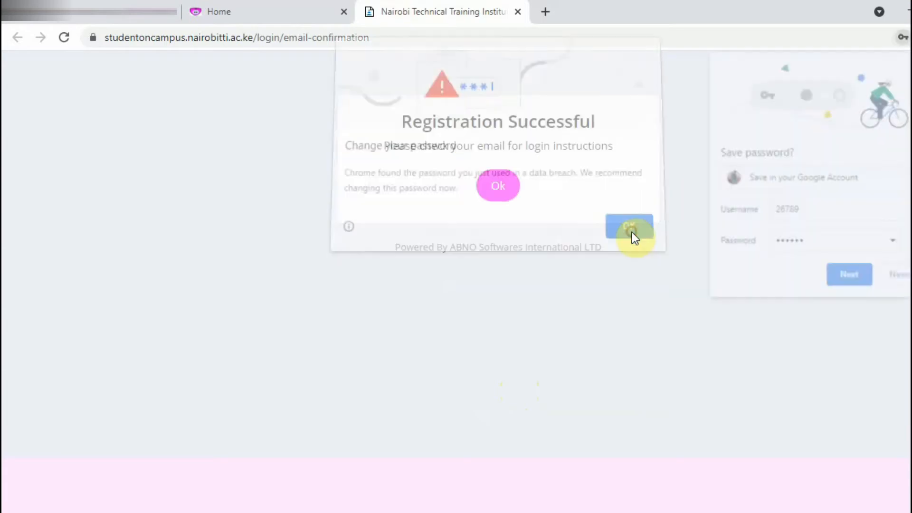
Dismiss Chrome's breached-password alert and acknowledge the Registration Successful message
click(629, 227)
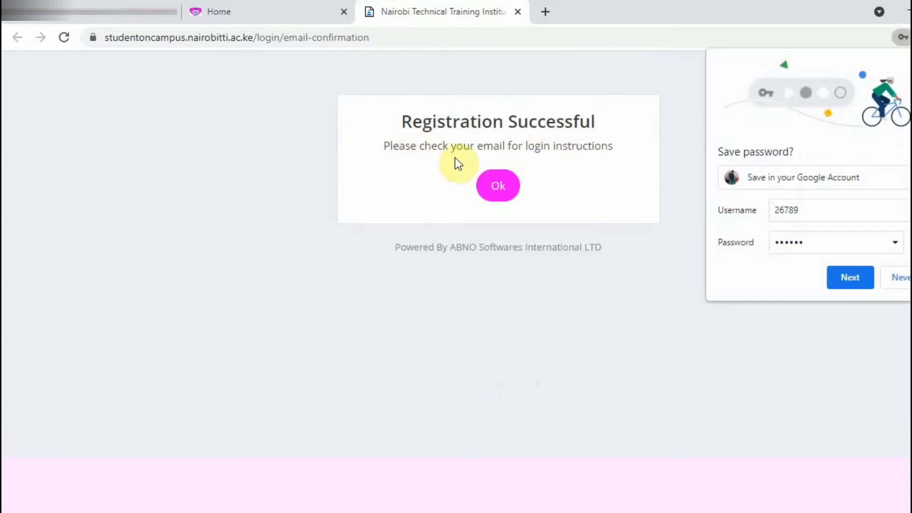
mouse_move(575, 159)
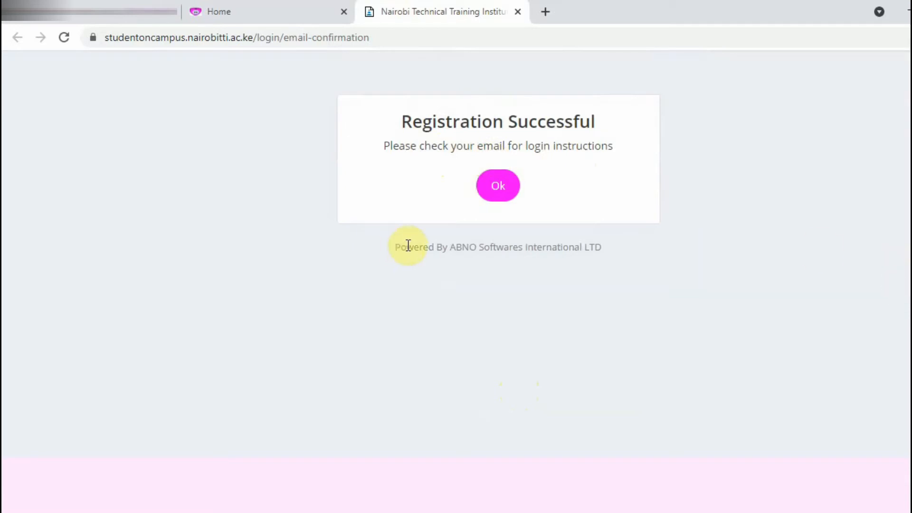
mouse_move(430, 253)
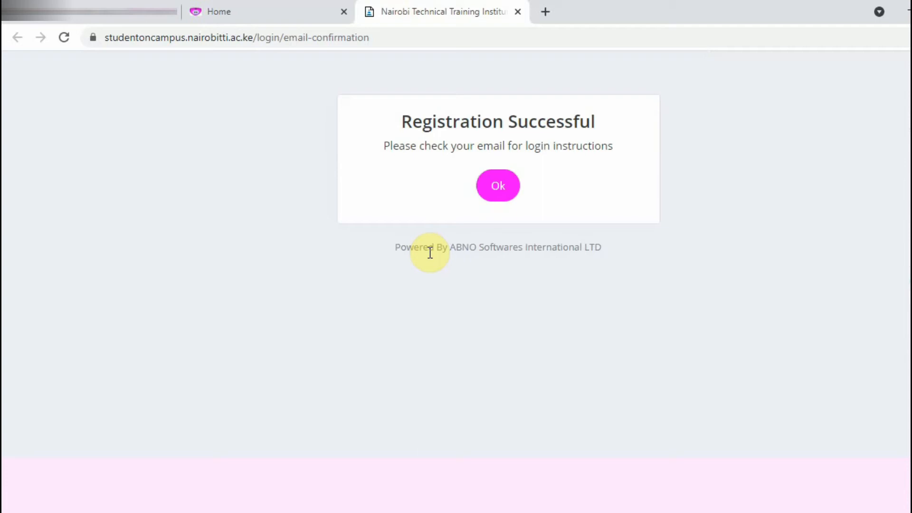
mouse_move(441, 445)
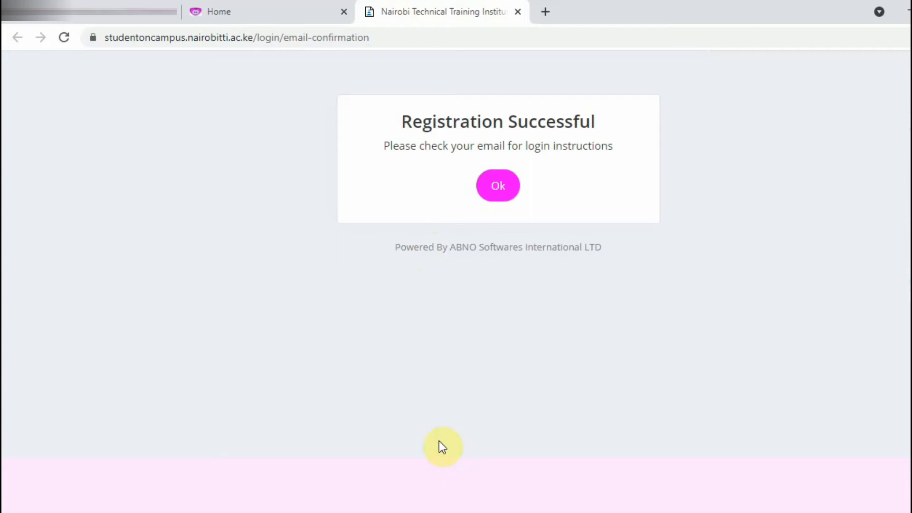
mouse_move(474, 399)
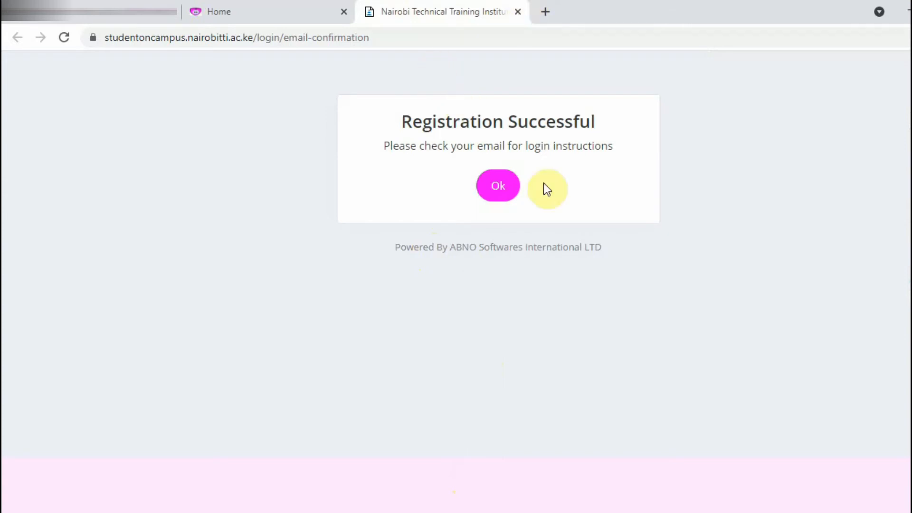
click(498, 186)
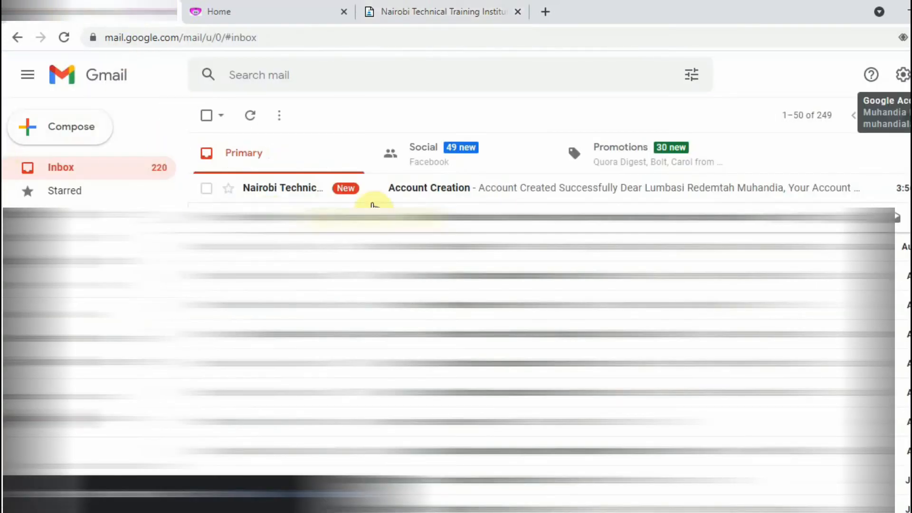
mouse_move(534, 187)
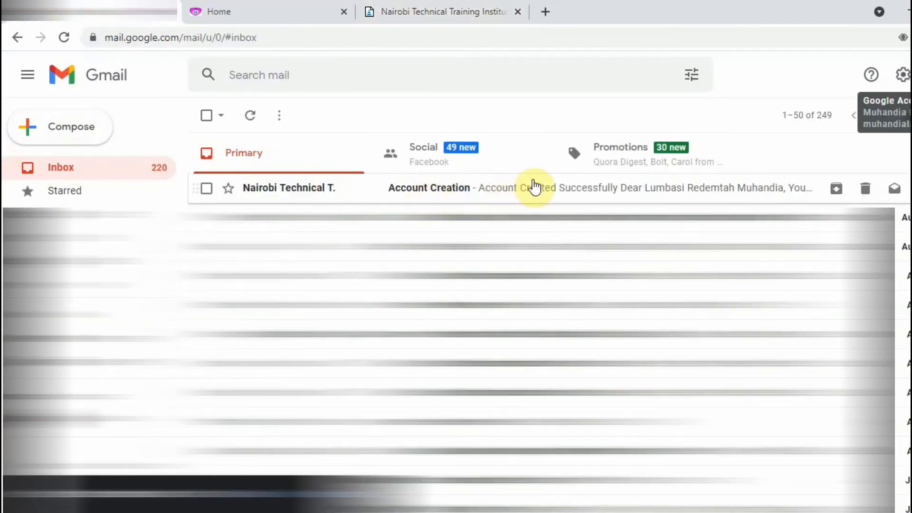
Open the Account Creation email and confirm the account with its Confirm Account button
click(533, 187)
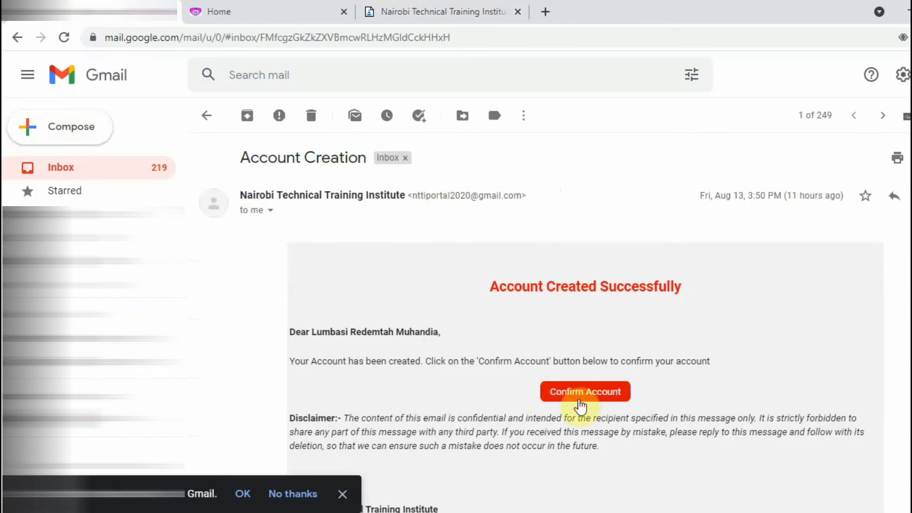
scroll(down, 3)
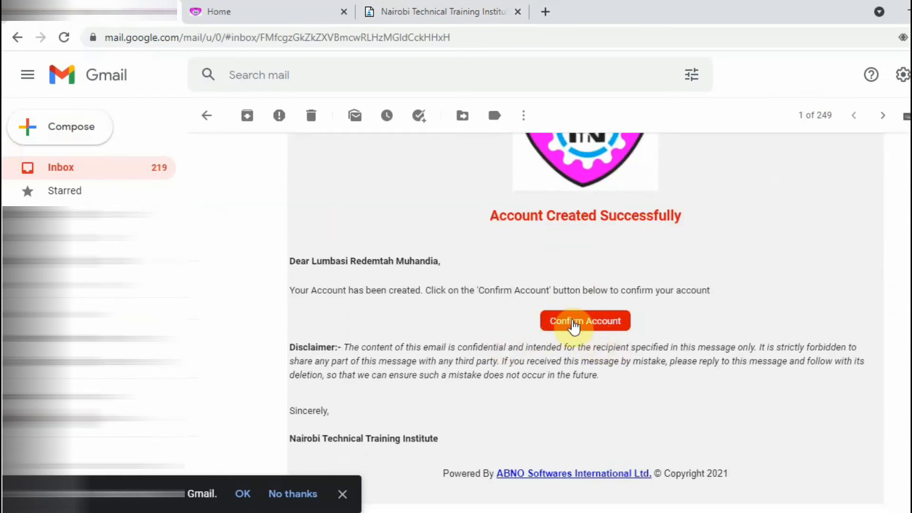
mouse_move(552, 313)
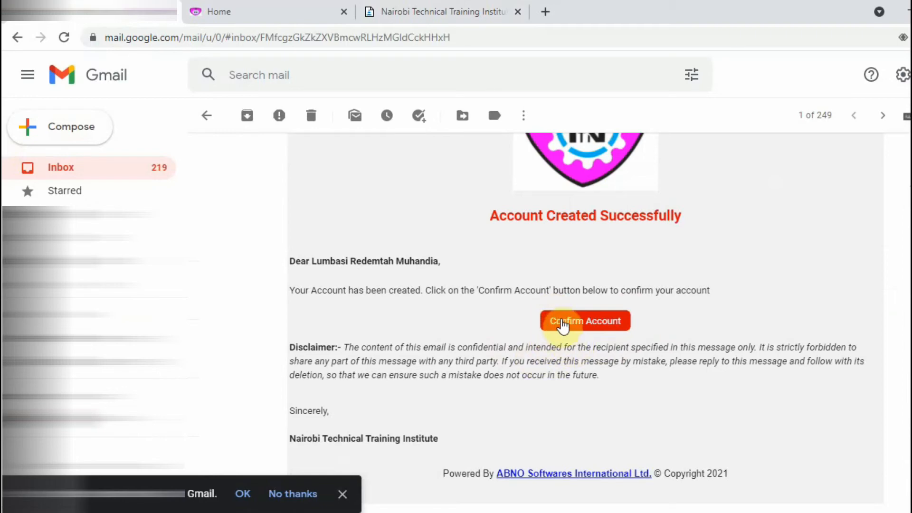
click(585, 320)
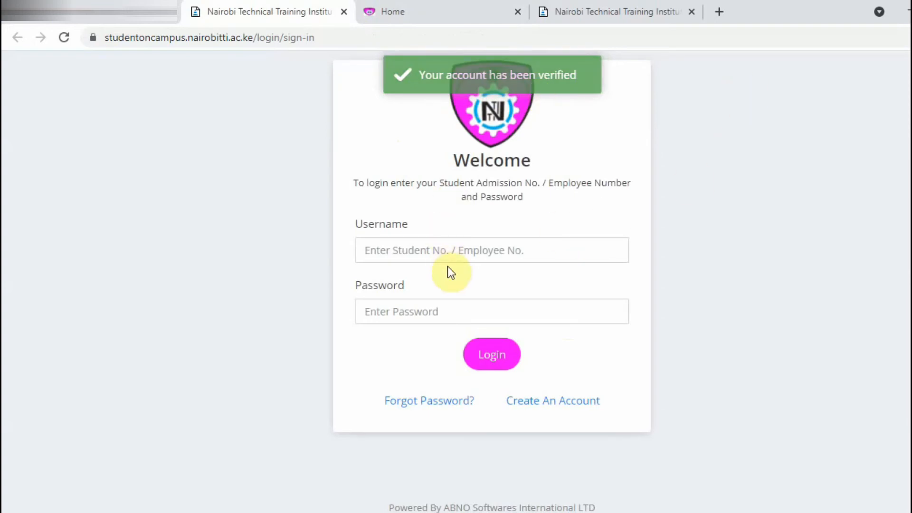
mouse_move(208, 95)
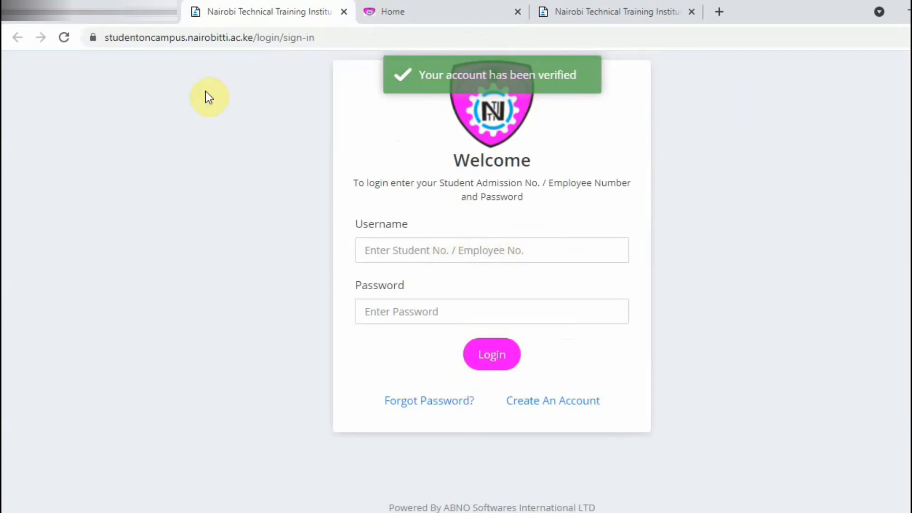
mouse_move(494, 270)
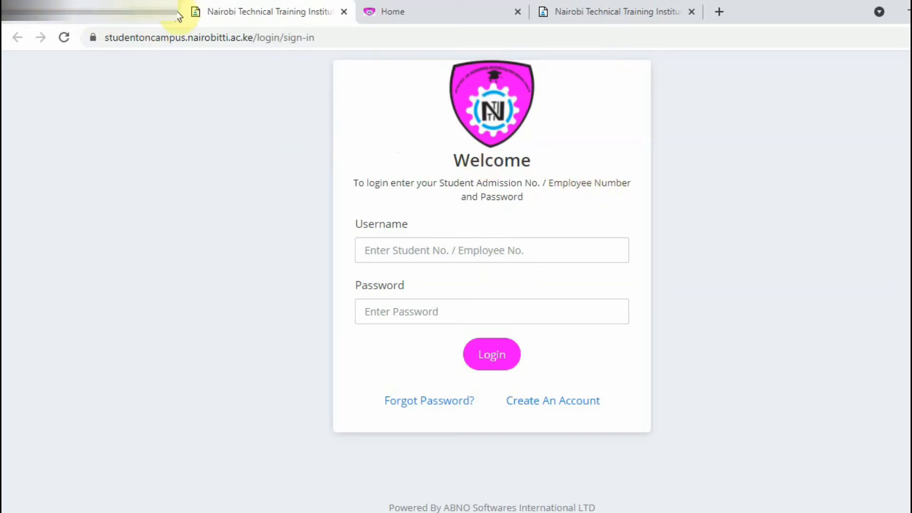
mouse_move(504, 141)
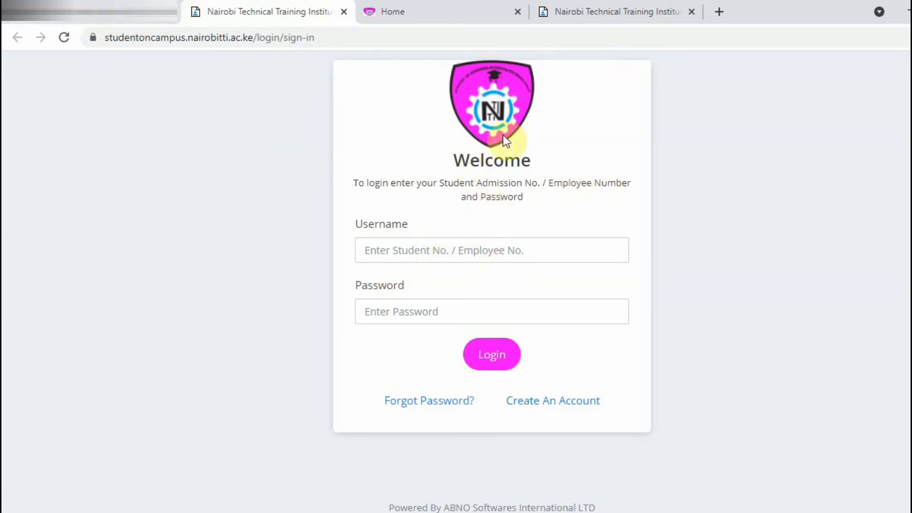
mouse_move(473, 216)
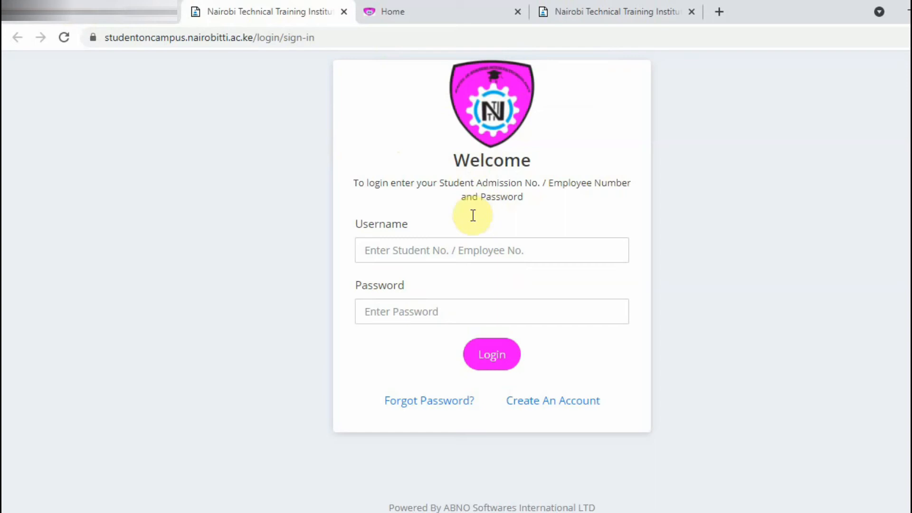
mouse_move(416, 407)
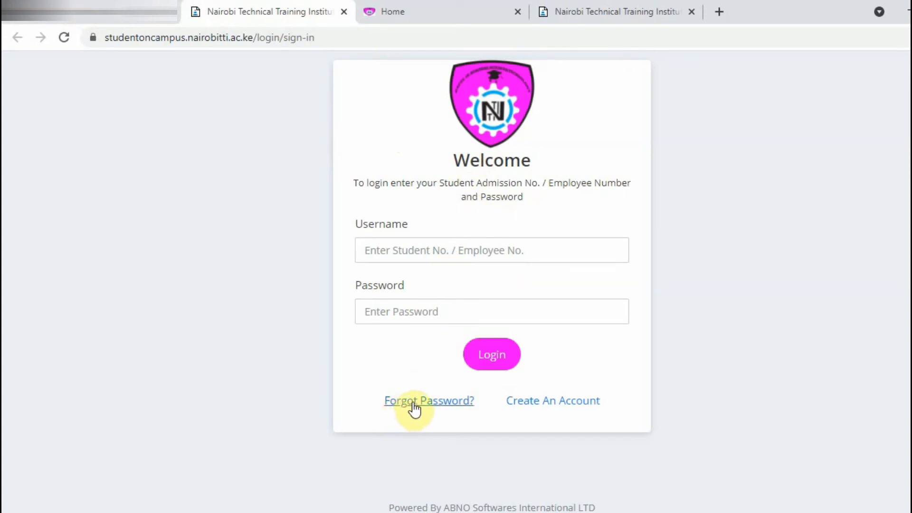
click(429, 400)
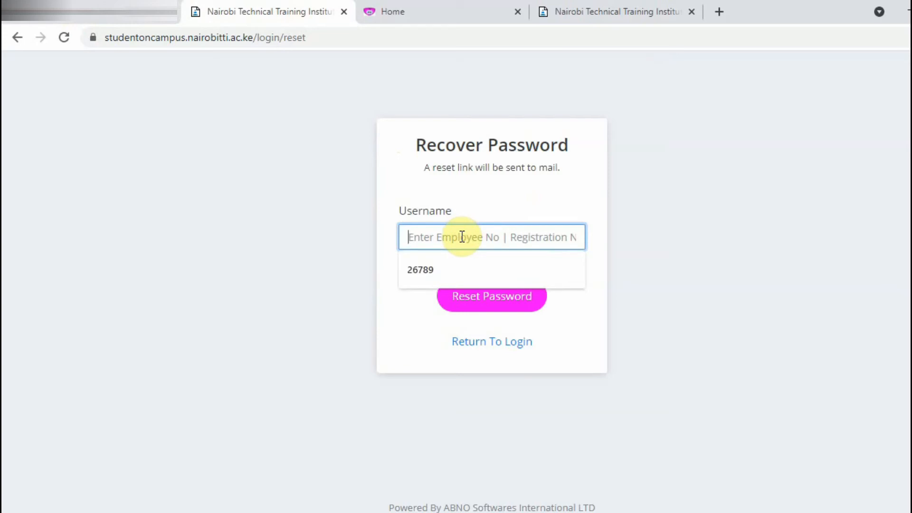
click(420, 270)
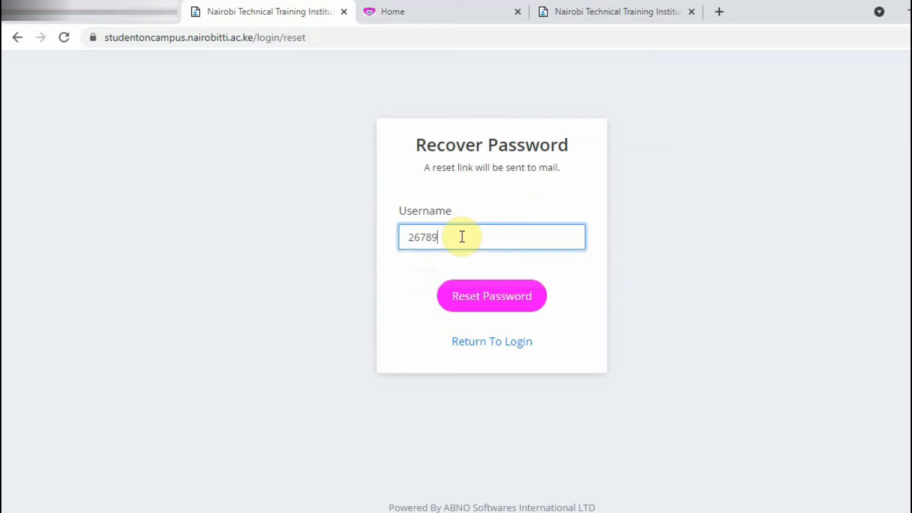
click(482, 296)
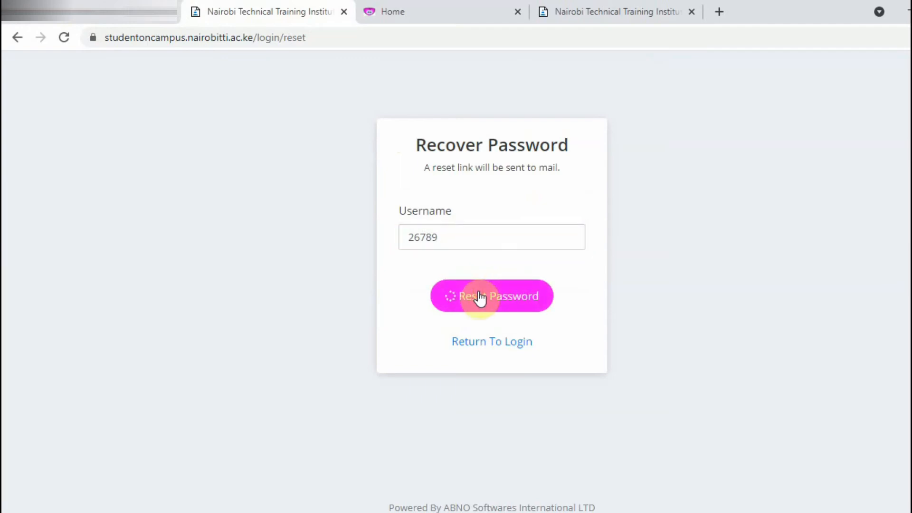
click(492, 296)
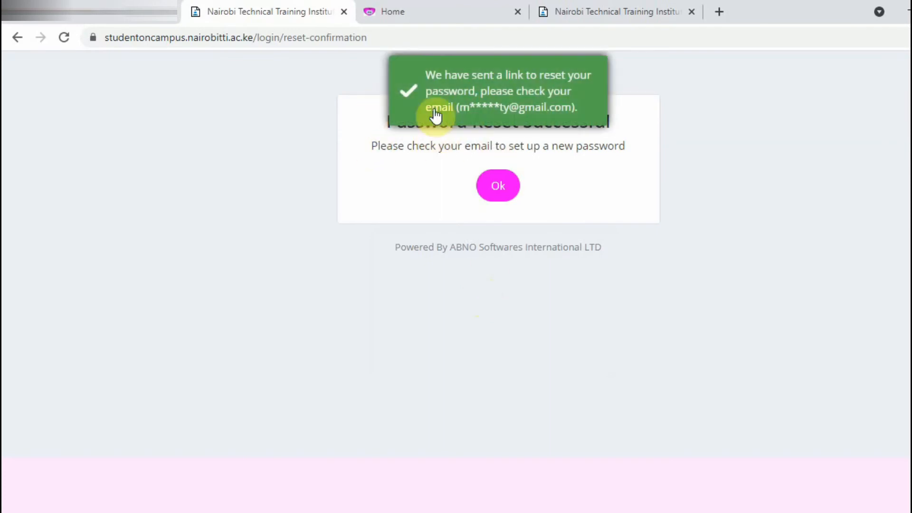
mouse_move(491, 126)
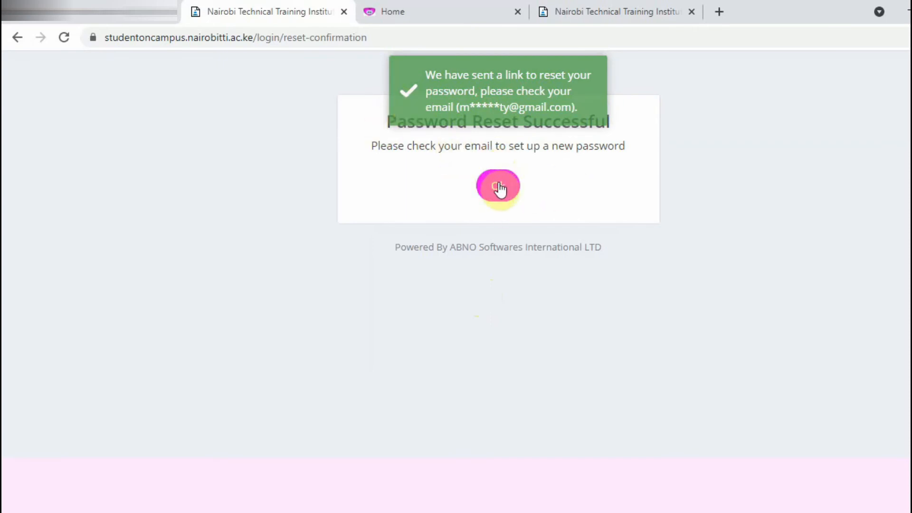
Open the Reset Account Password email in Gmail and scroll to its reset button
click(498, 187)
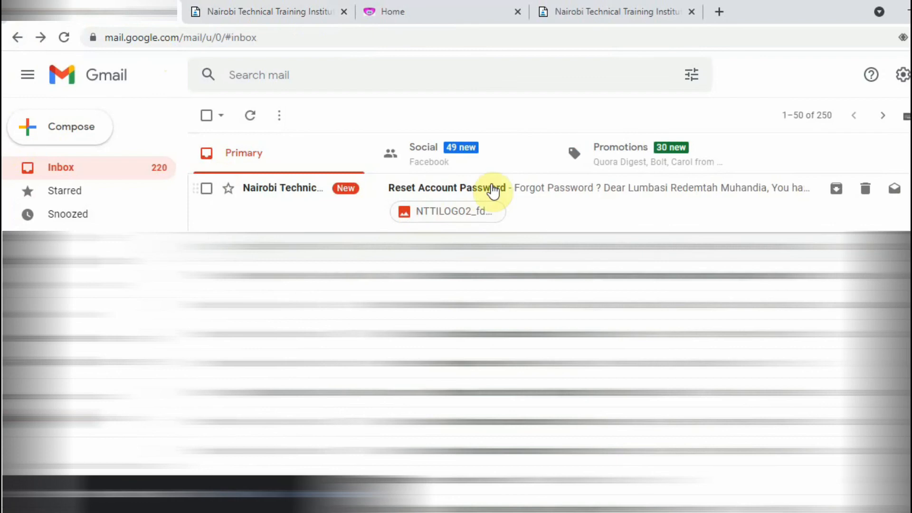
click(476, 188)
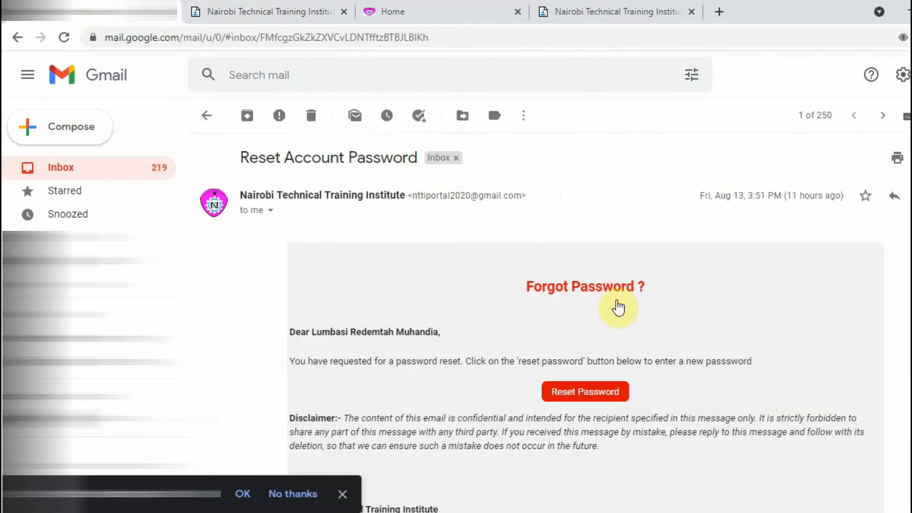
scroll(down, 3)
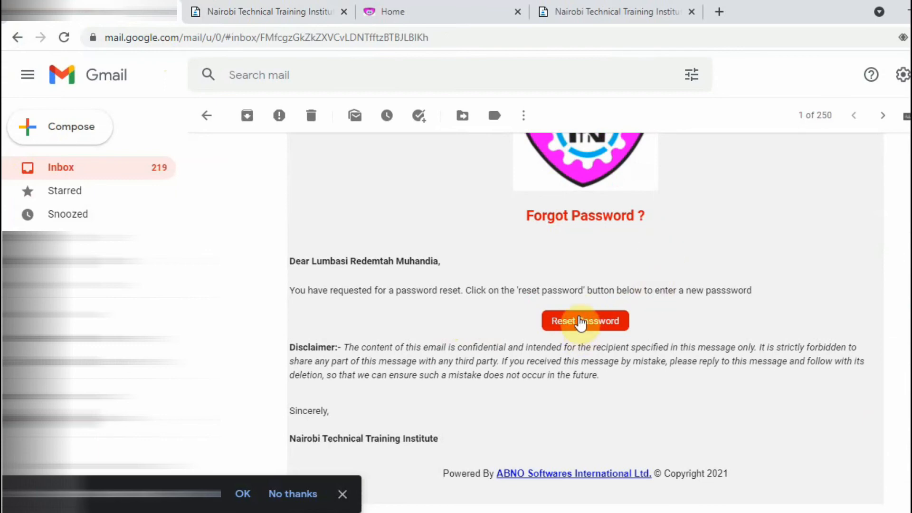
mouse_move(500, 213)
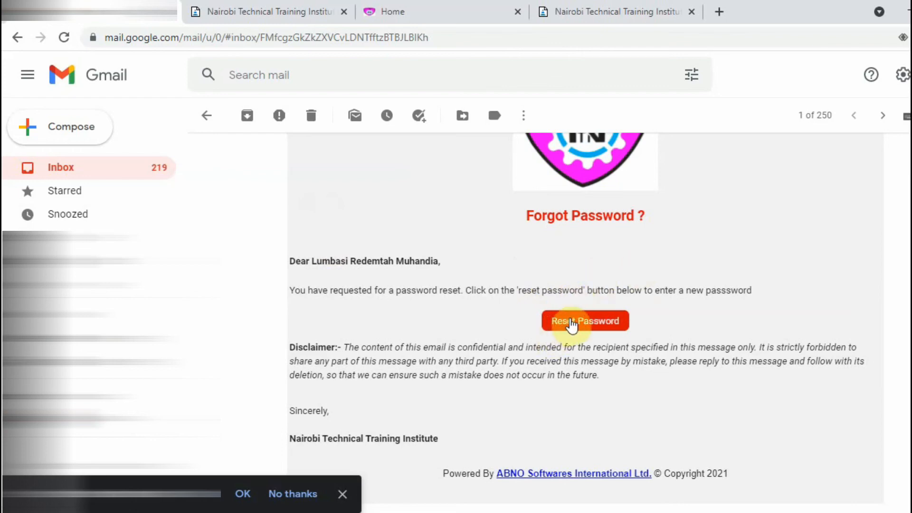
Follow the emailed reset link and enter the new password in both fields
click(585, 320)
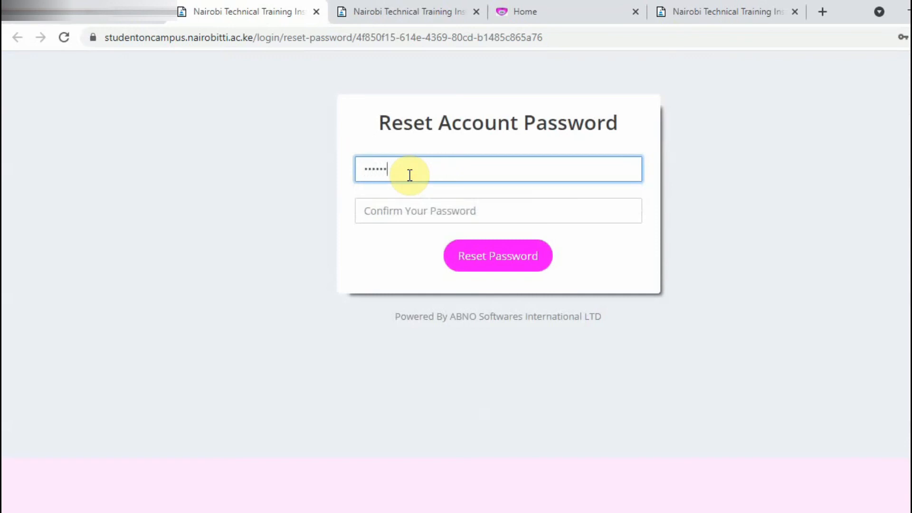
click(498, 211)
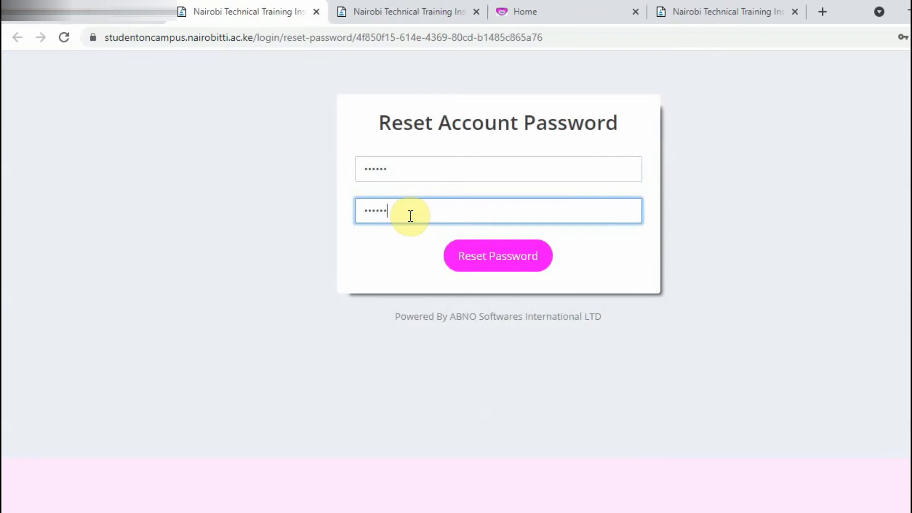
click(498, 256)
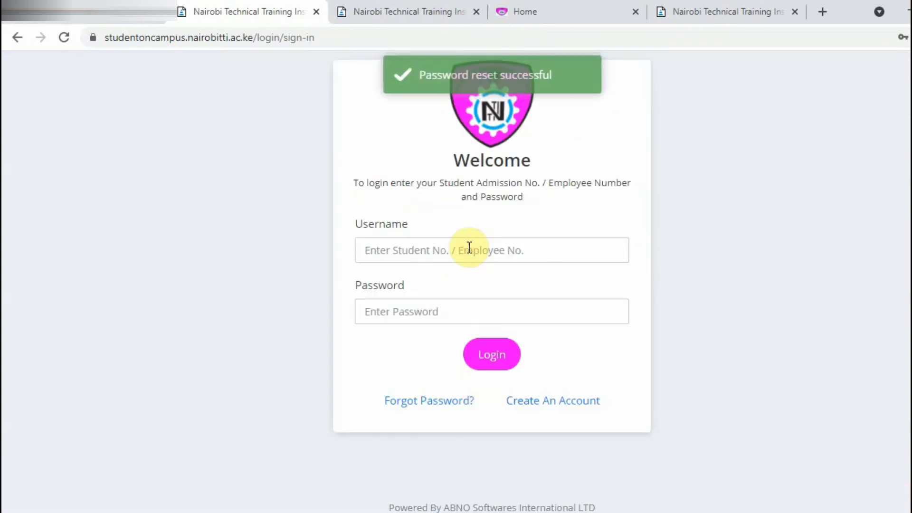
mouse_move(701, 202)
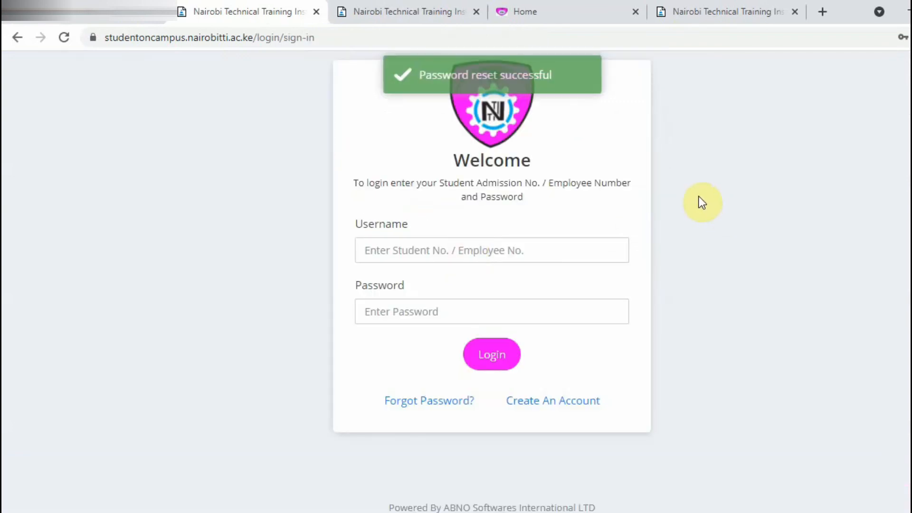
mouse_move(440, 138)
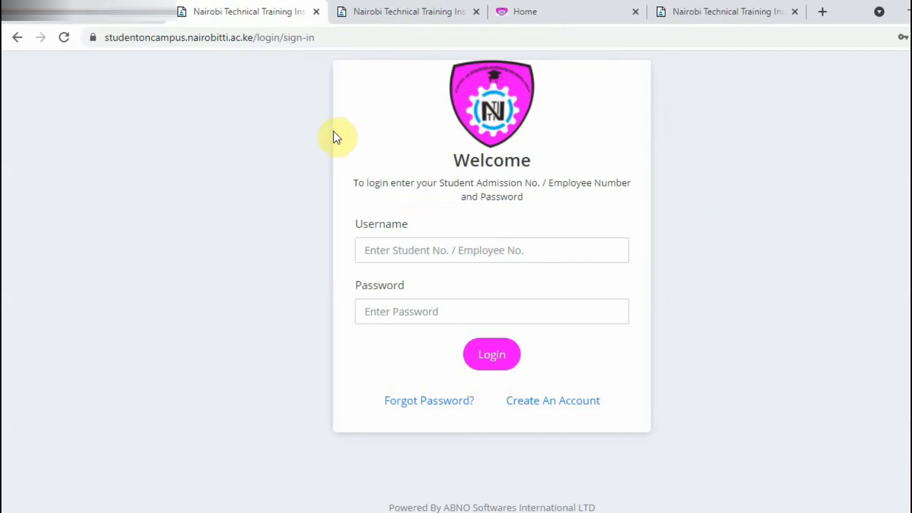
mouse_move(343, 179)
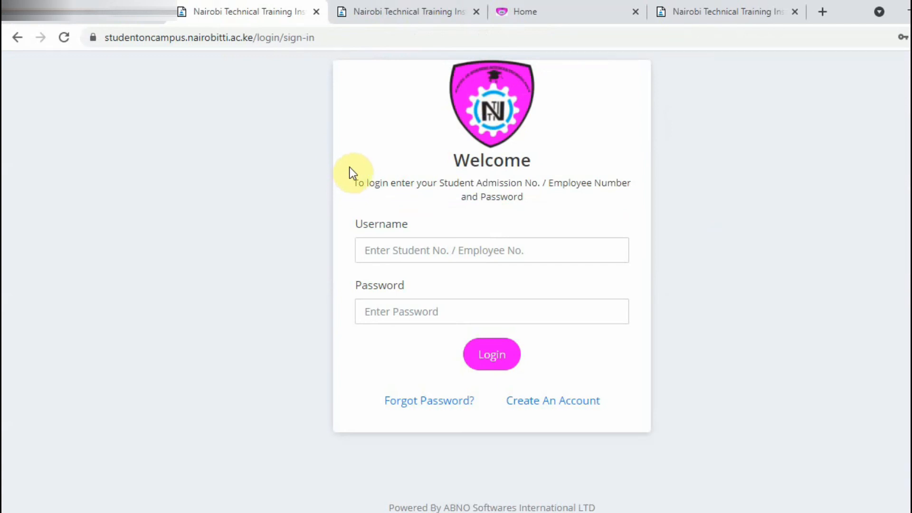
mouse_move(355, 167)
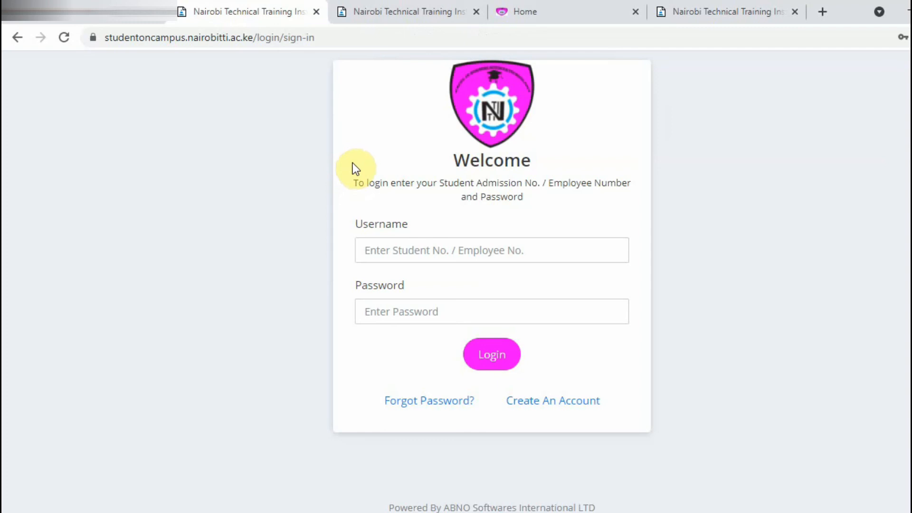
mouse_move(371, 161)
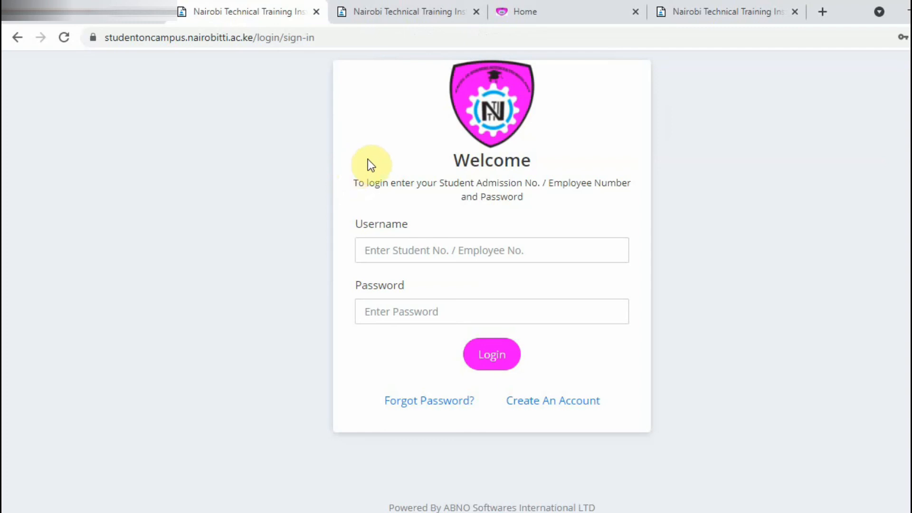
mouse_move(391, 150)
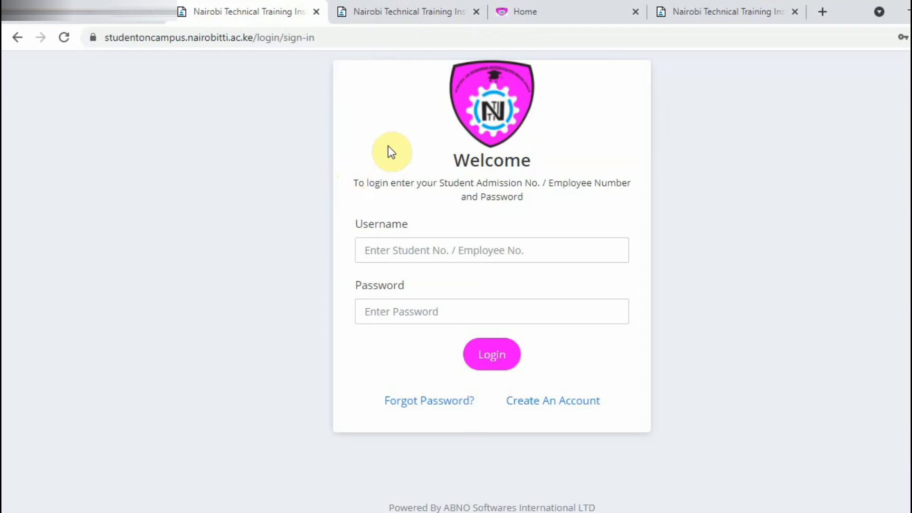
mouse_move(910, 8)
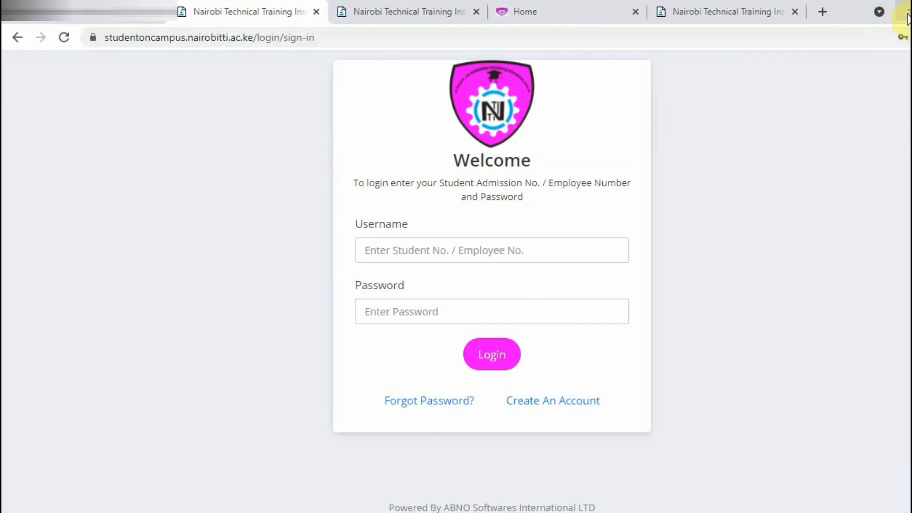